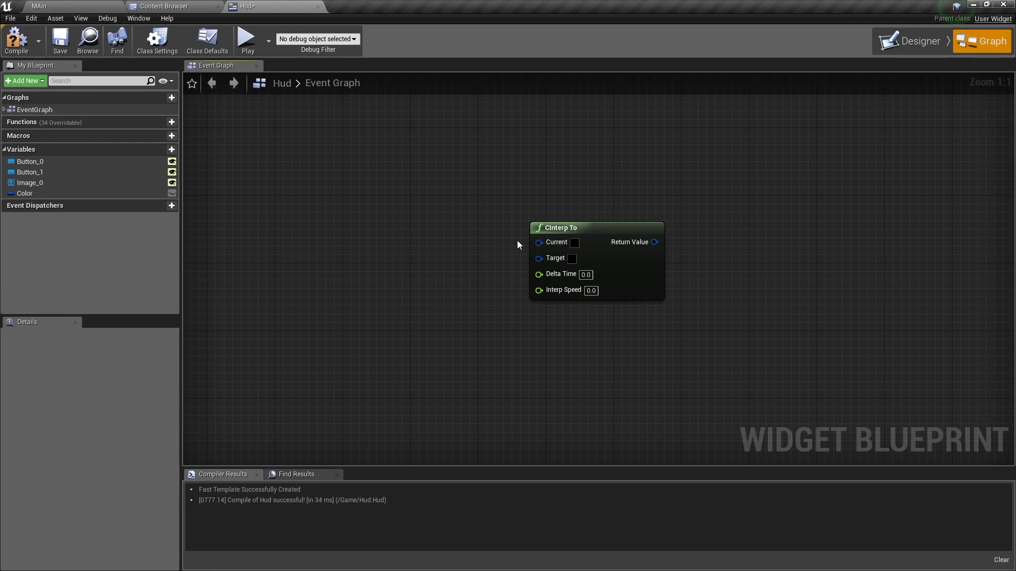
Step: Switch from the Hud blueprint to the Main level editor tab
{"action": "left_click", "coordinate": [920, 41]}
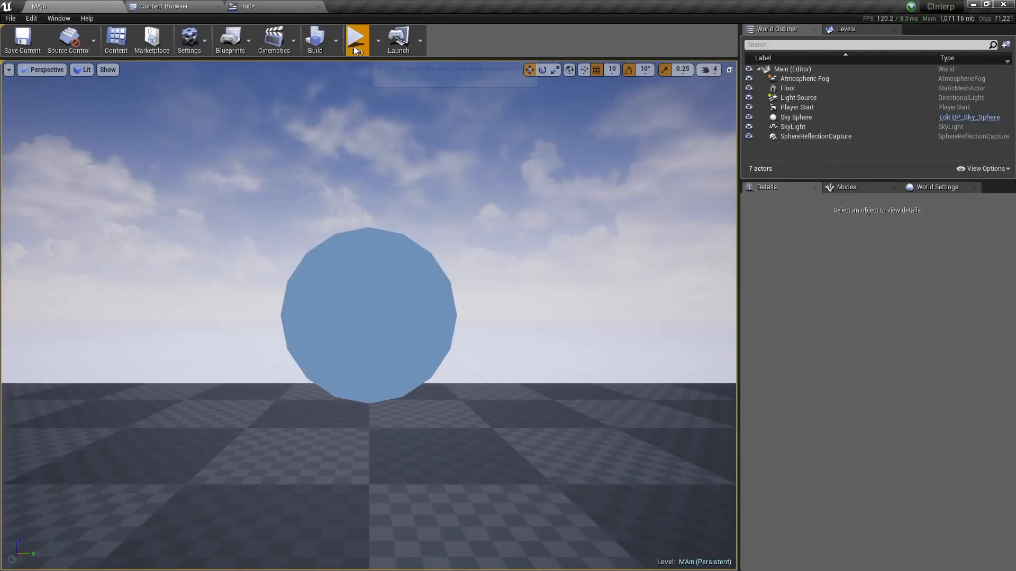
Step: Play the level and choose Red to tint the square
{"action": "left_click", "coordinate": [357, 37]}
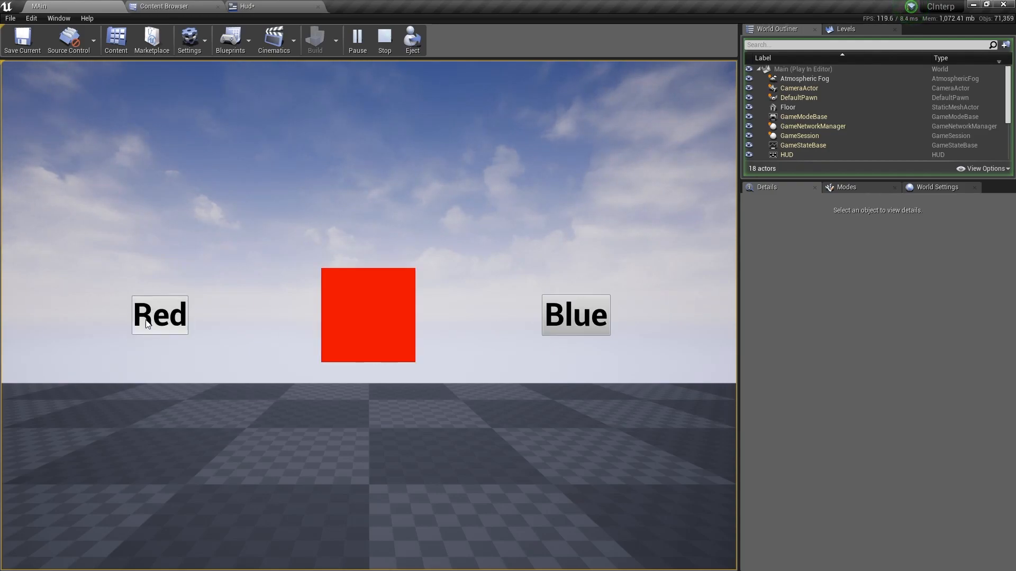
{"action": "left_click", "coordinate": [255, 6]}
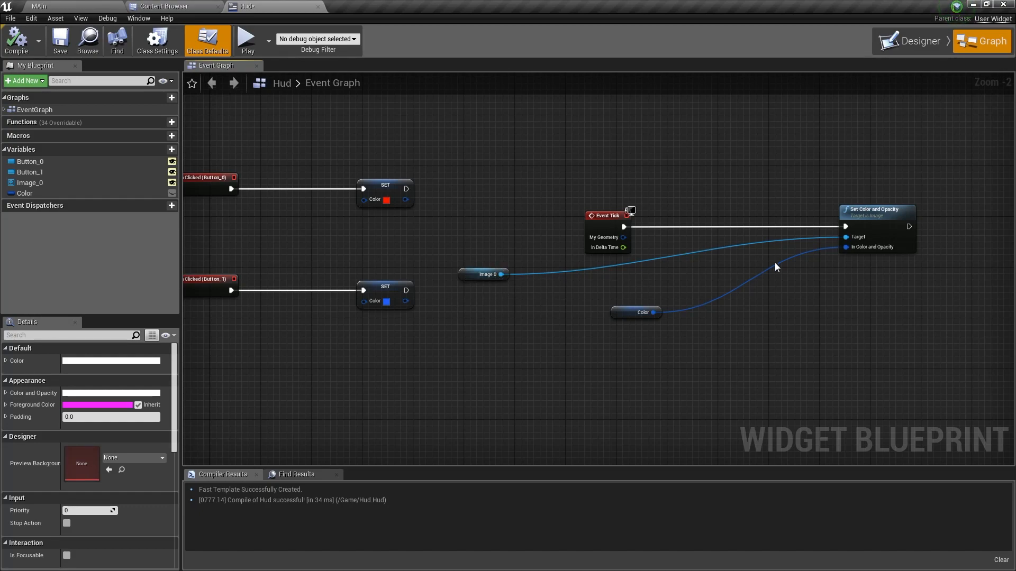
{"action": "mouse_move", "coordinate": [847, 278]}
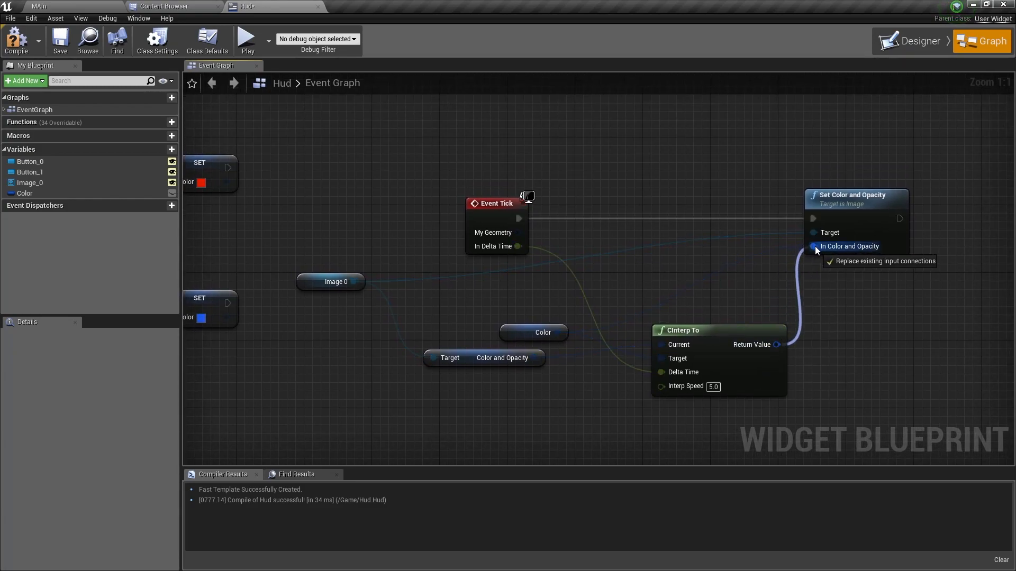
Step: Feed the CInterp To return value (speed 5.0, tick delta time) into Image 0's colour and opacity
{"action": "left_click", "coordinate": [247, 39]}
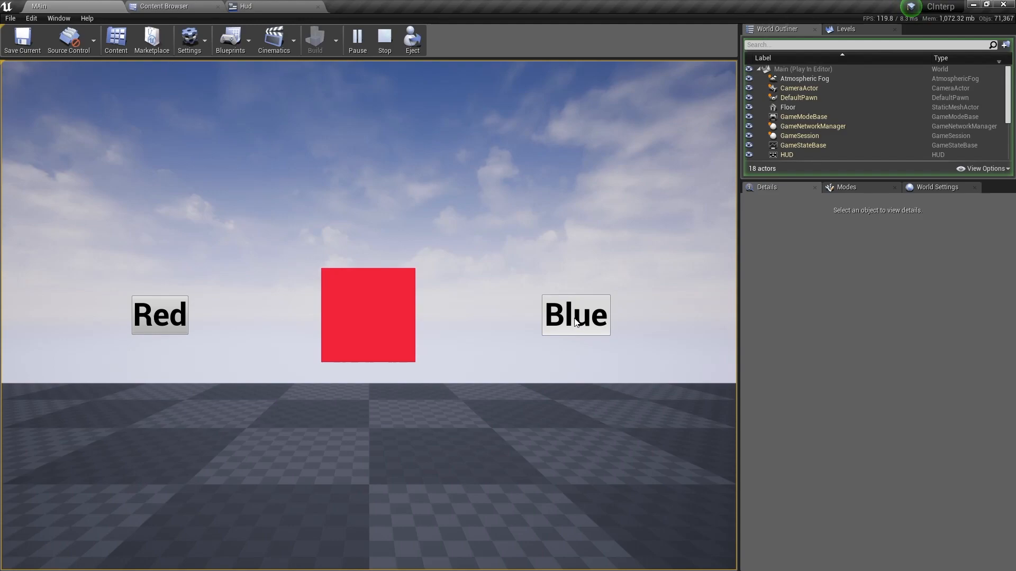